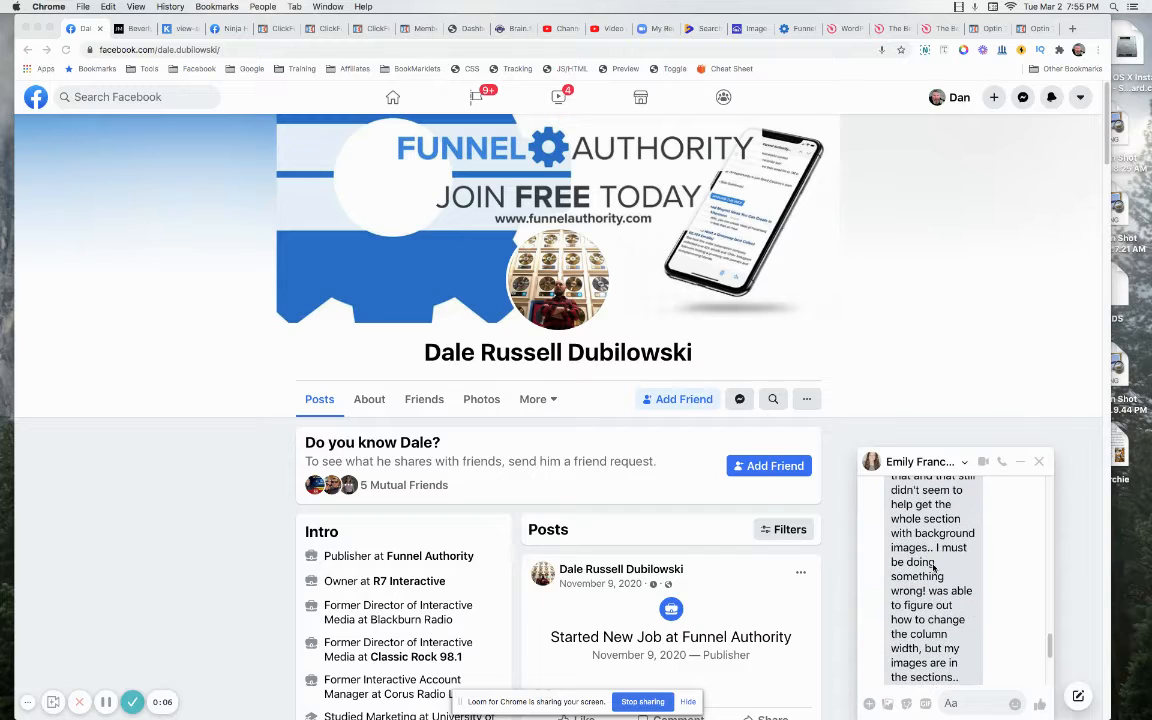
# Step: Scroll down the Jade Mills estates site to view its full-width image sections
pyautogui.scroll(-3)
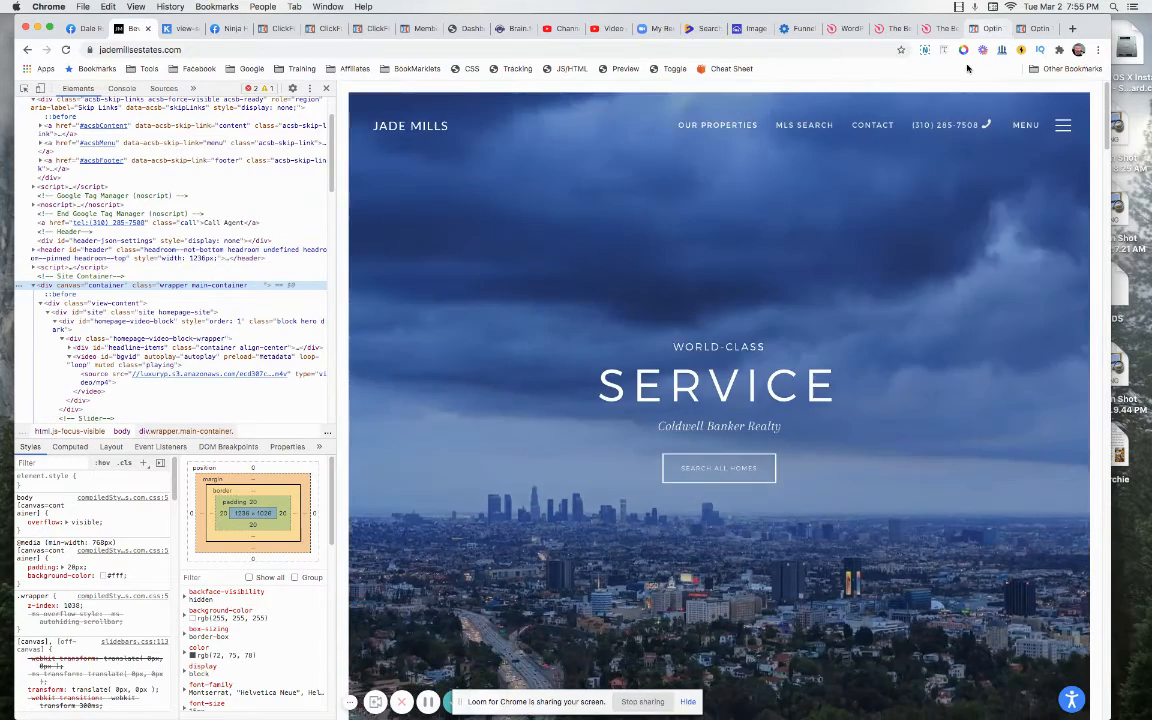
pyautogui.scroll(-3)
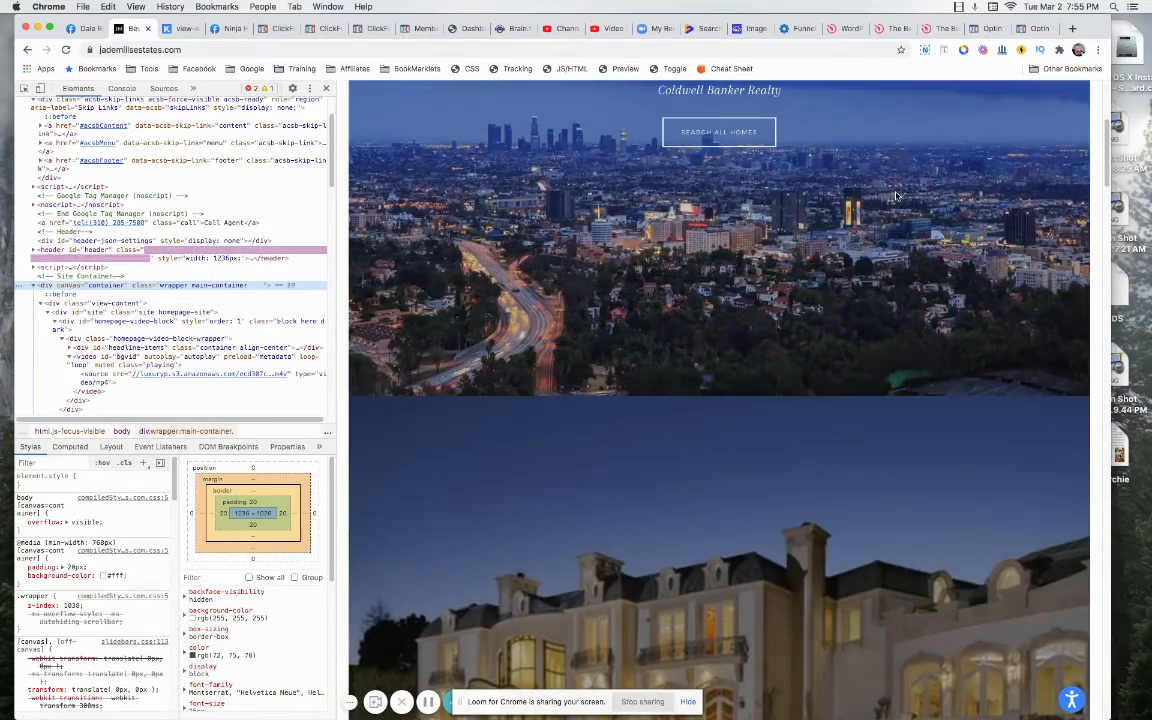
pyautogui.scroll(-3)
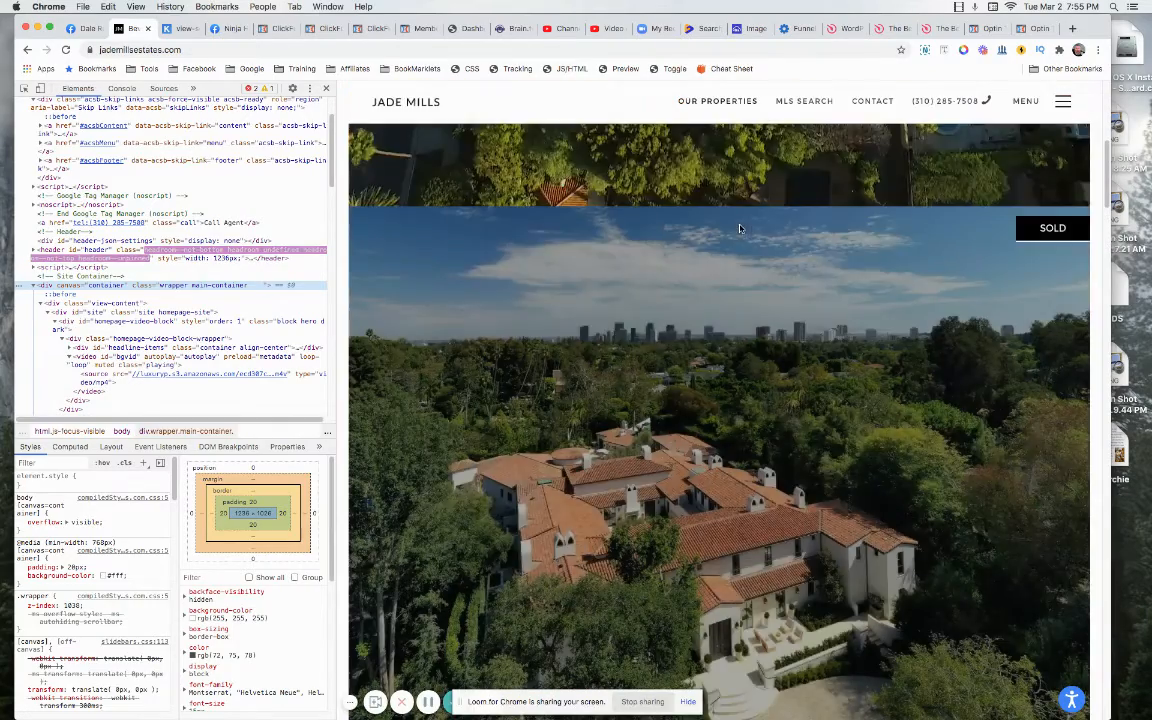
pyautogui.scroll(-3)
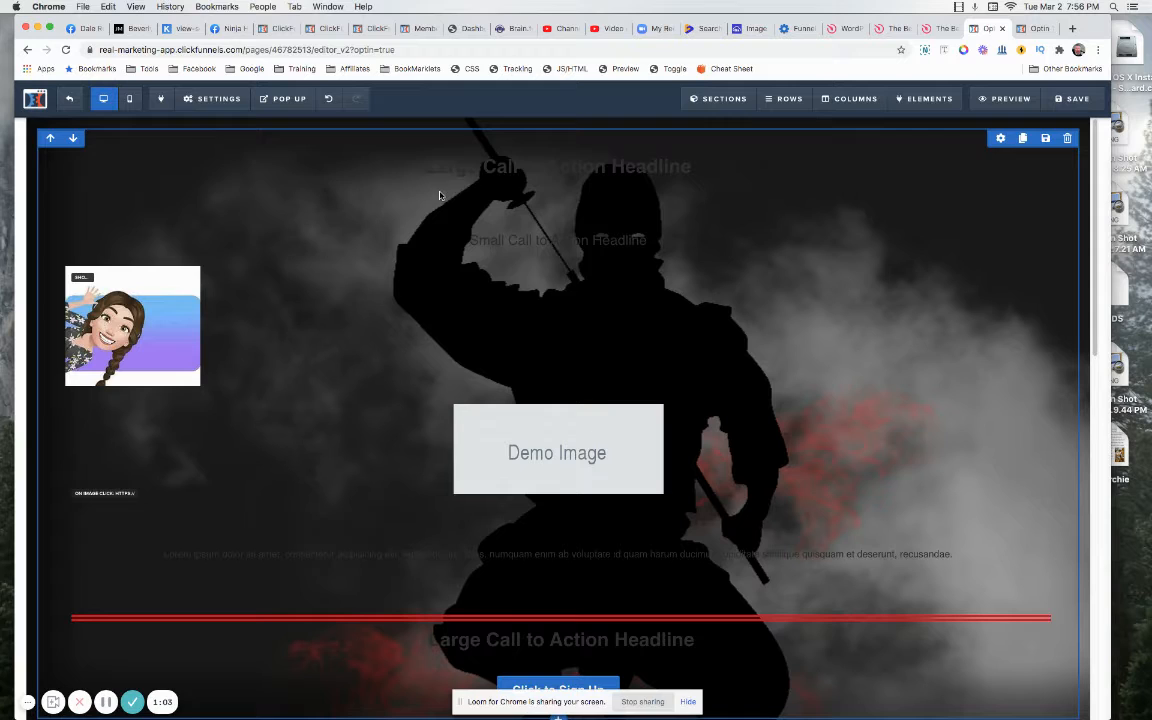
pyautogui.click(212, 98)
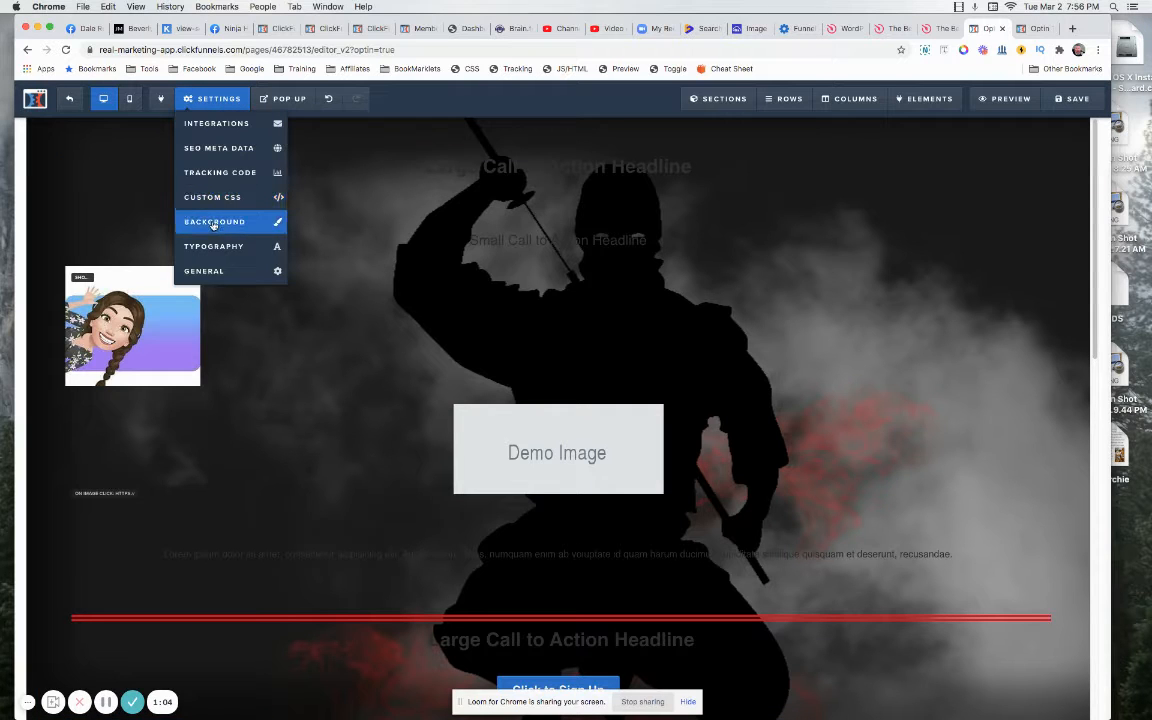
pyautogui.click(214, 221)
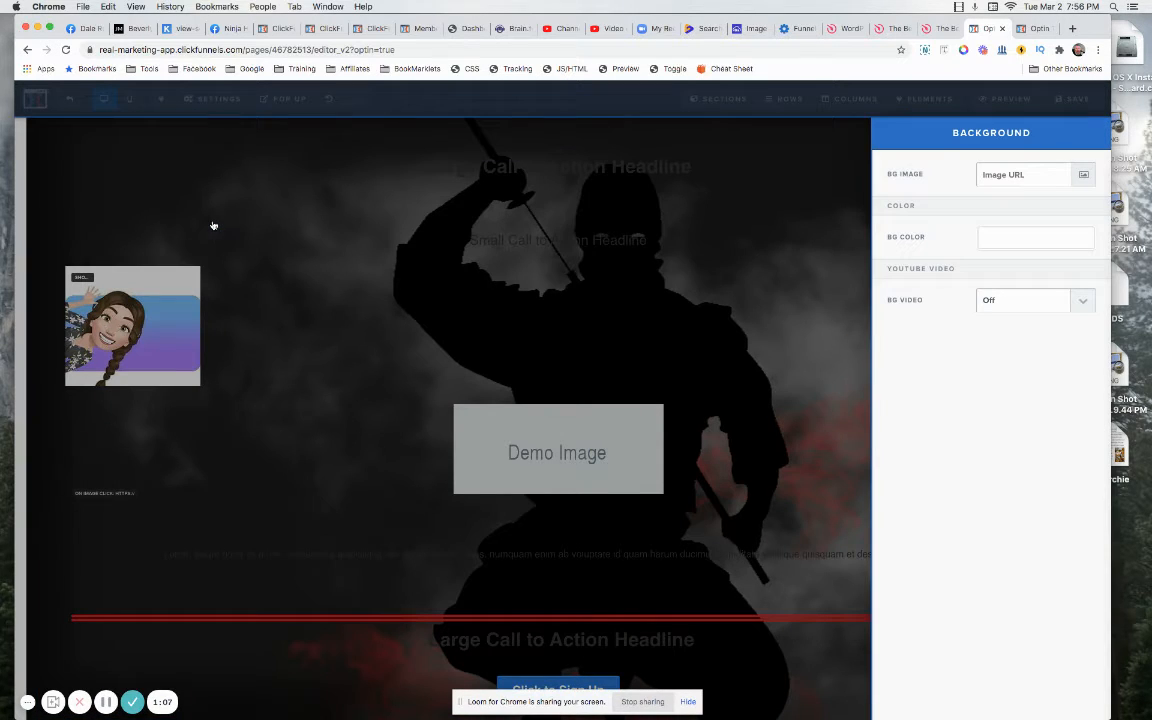
pyautogui.click(1035, 237)
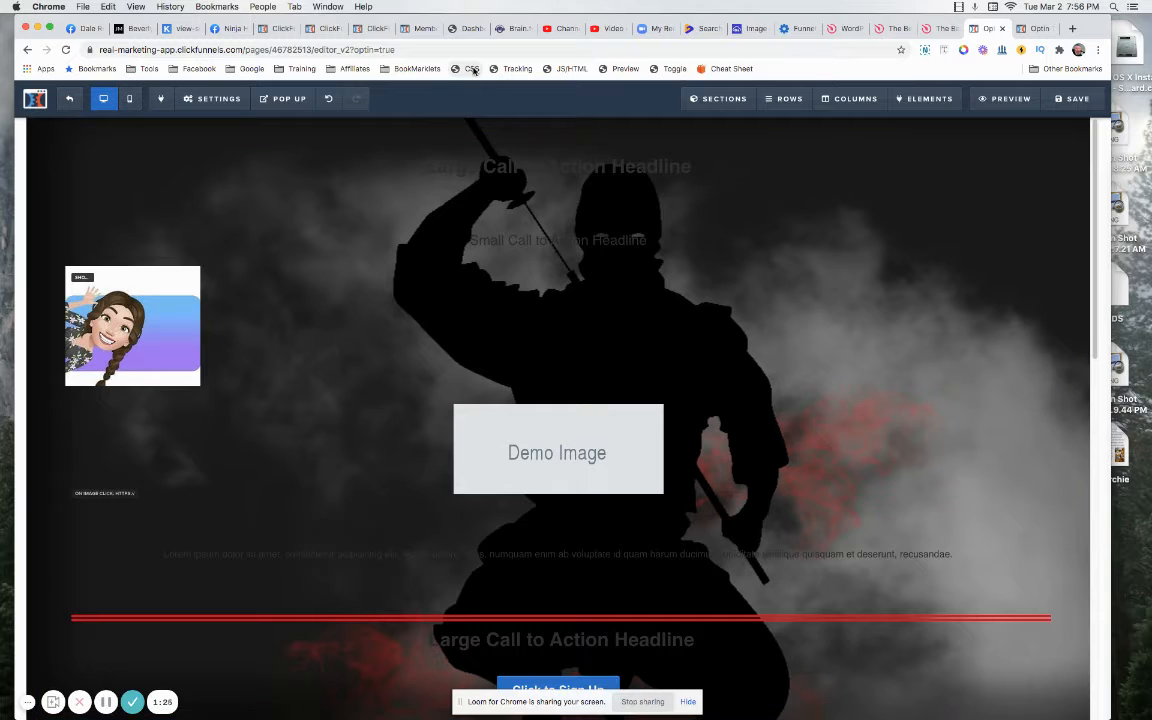
pyautogui.click(471, 68)
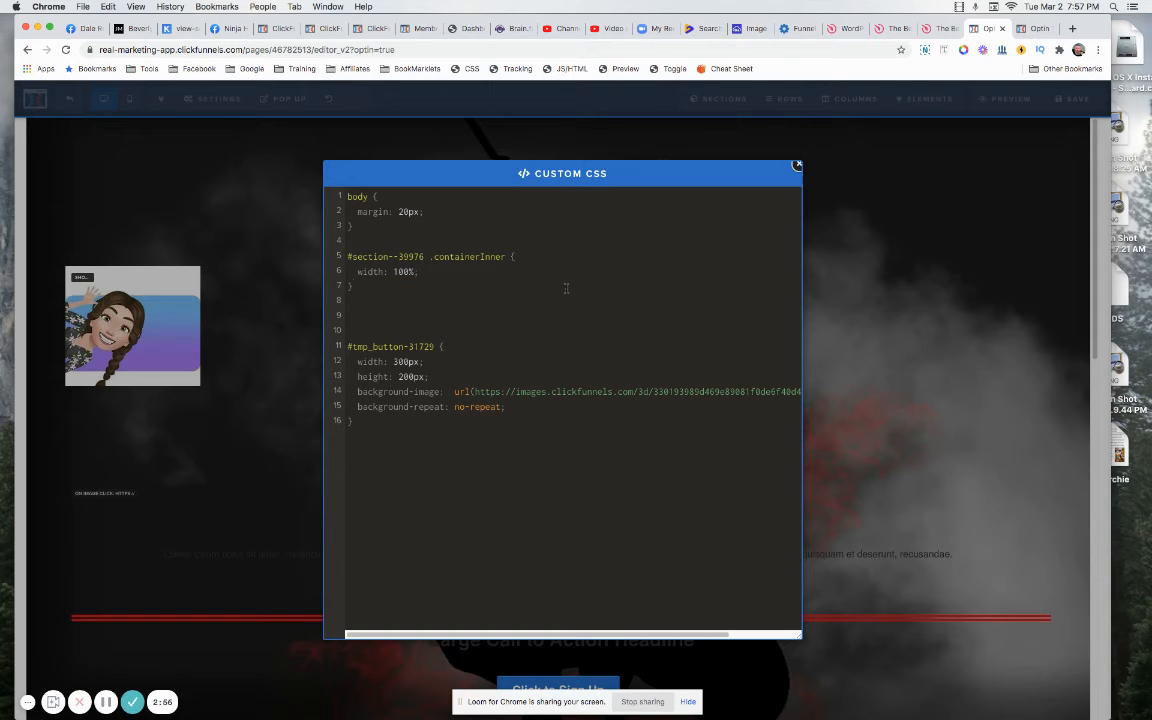
# Step: Add body { margin: 20px; } to the Custom CSS editor
pyautogui.click(797, 164)
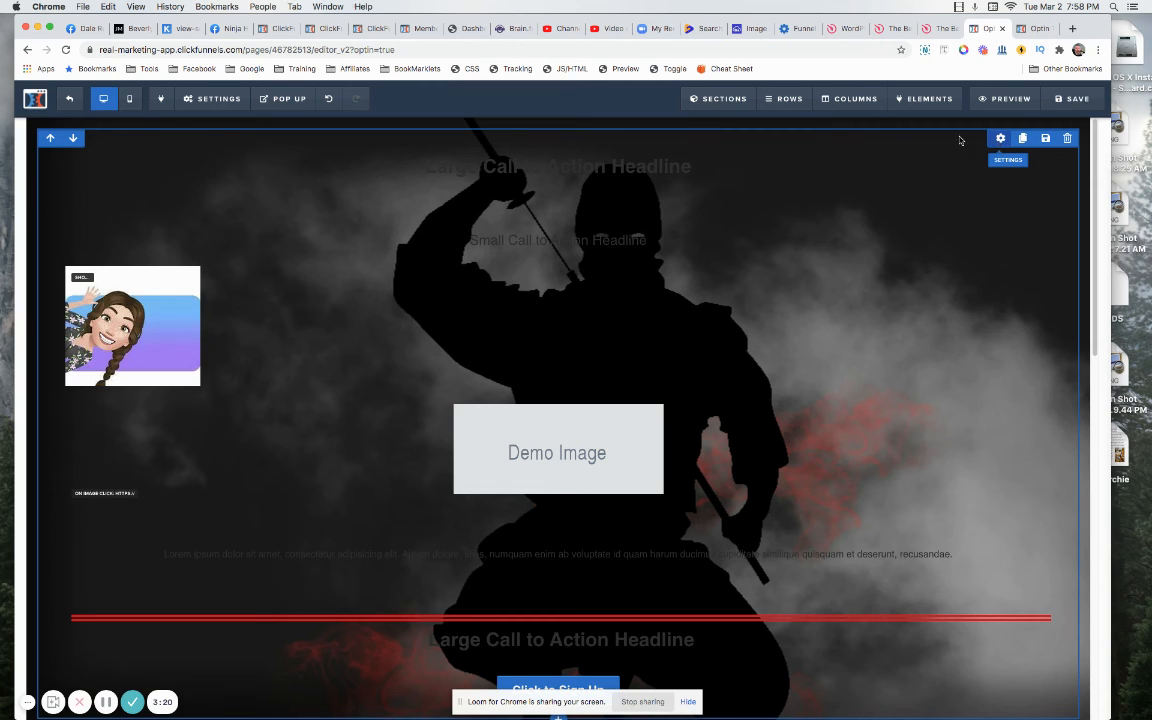
pyautogui.moveTo(853, 190)
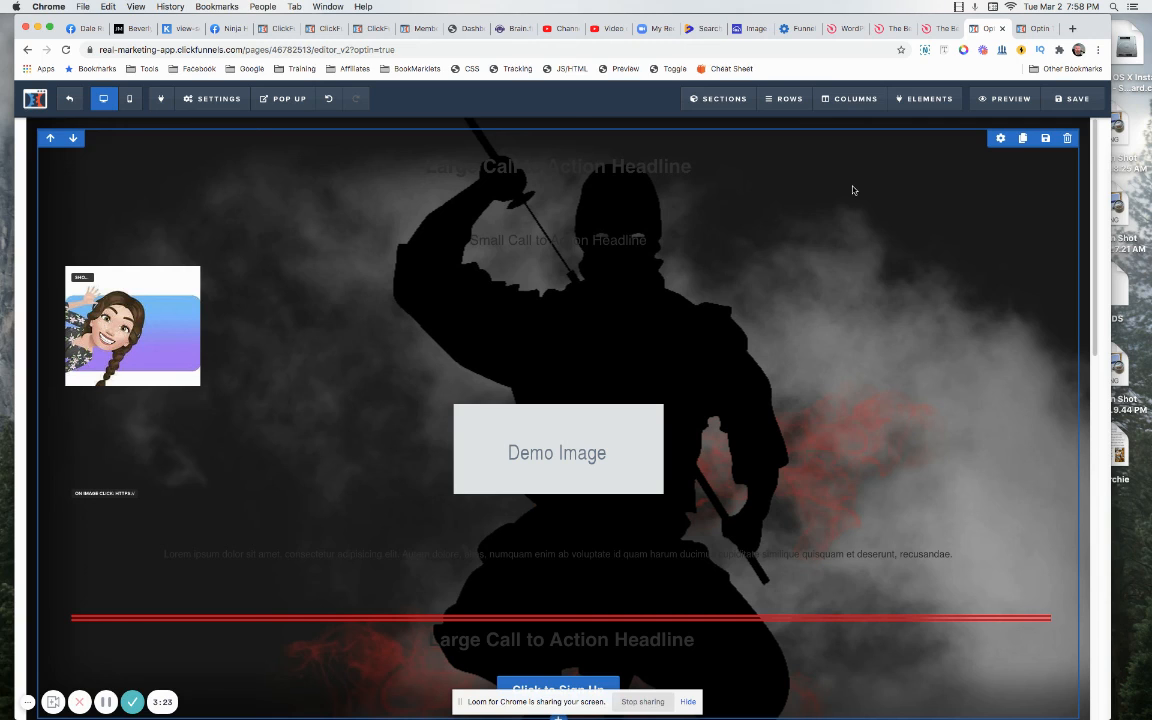
pyautogui.moveTo(1076, 258)
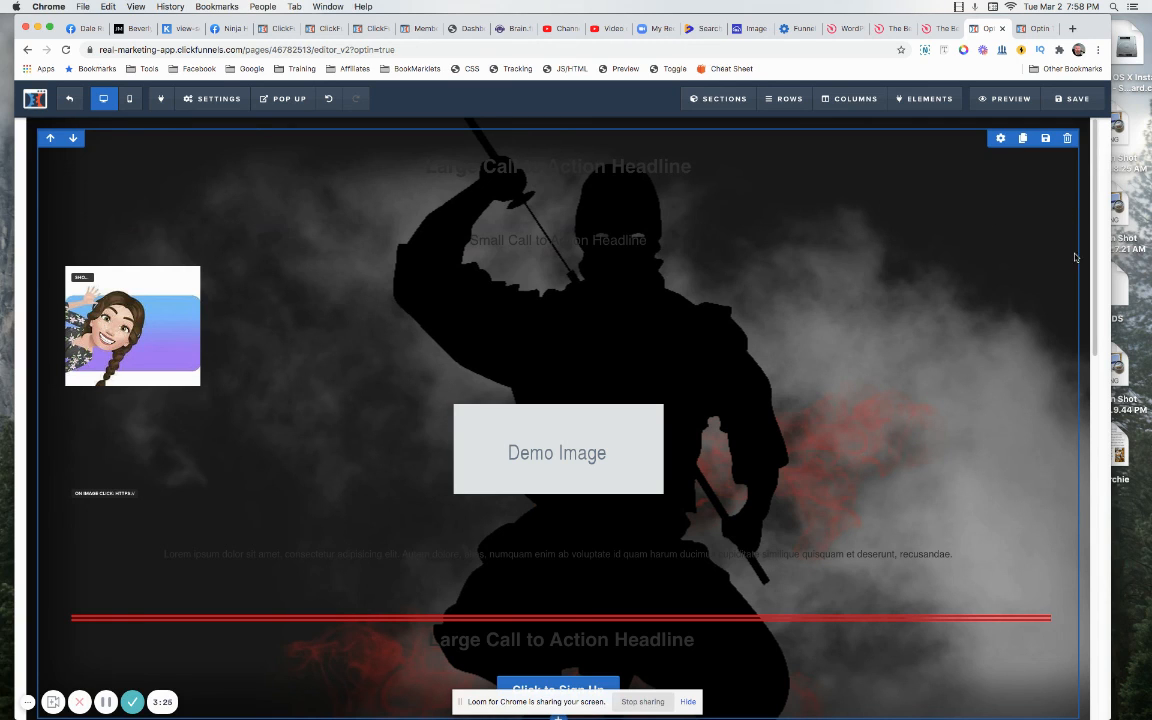
pyautogui.moveTo(987, 292)
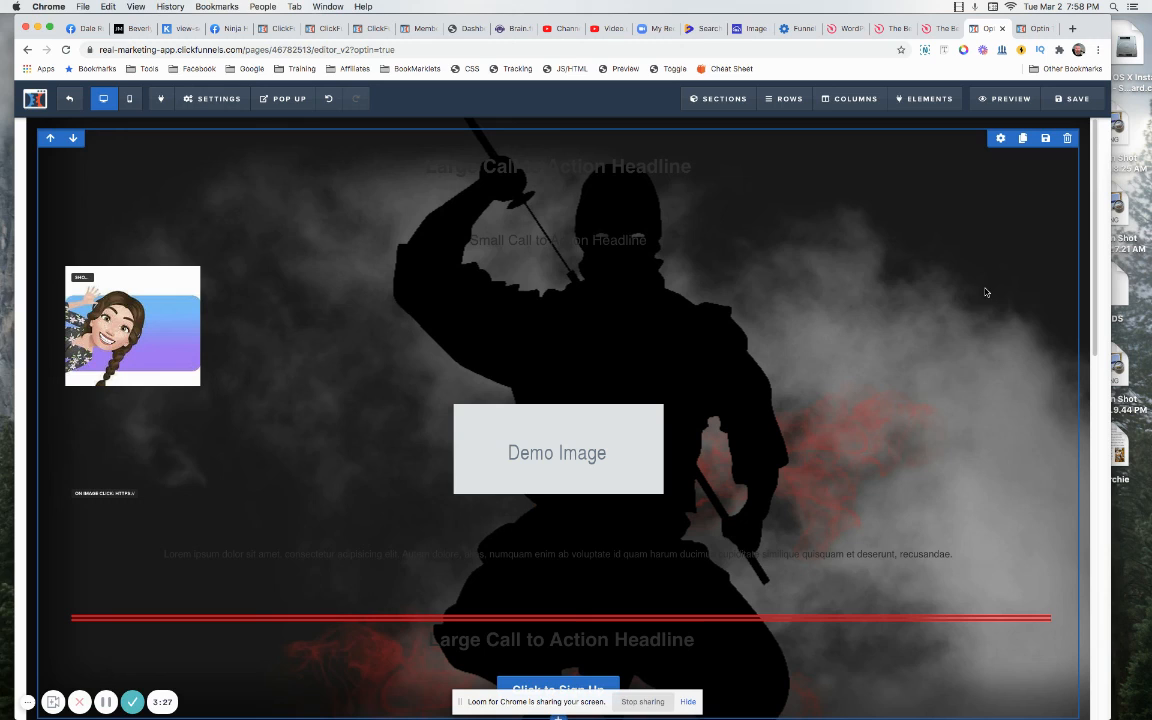